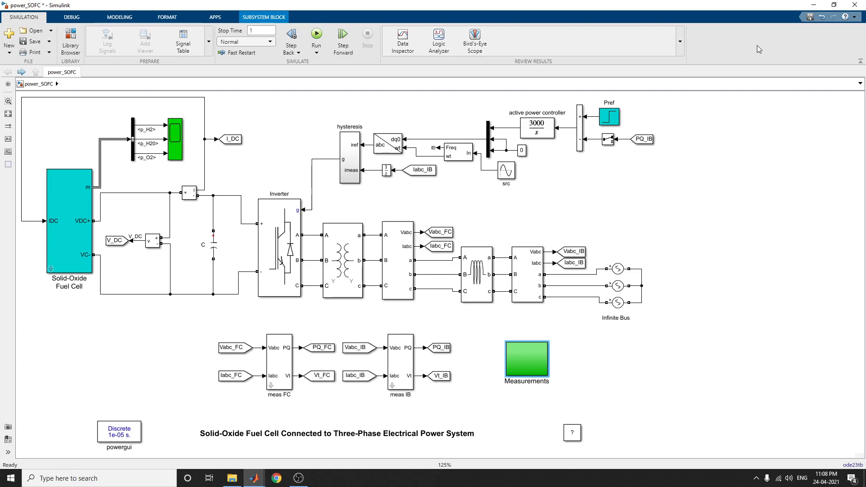
pyautogui.moveTo(737, 128)
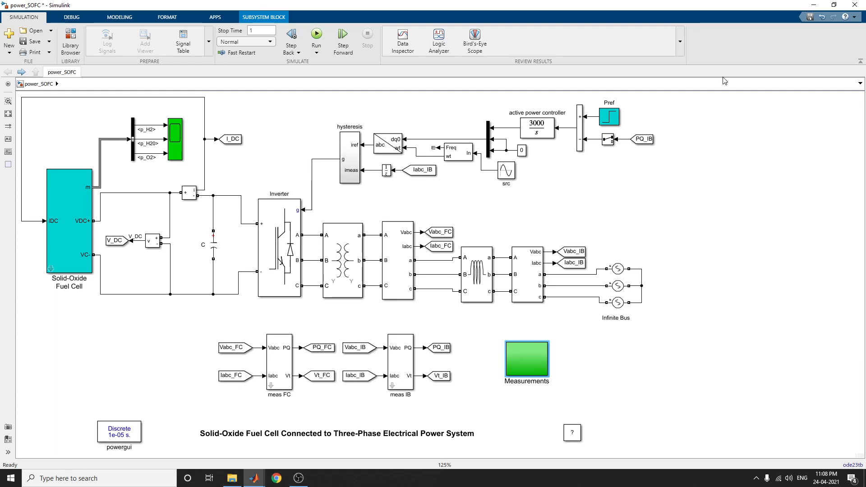
pyautogui.moveTo(200, 274)
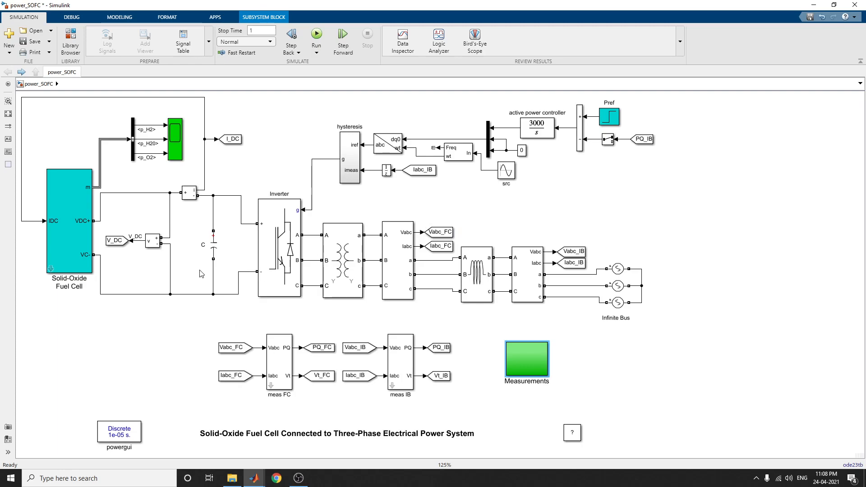
pyautogui.moveTo(122, 229)
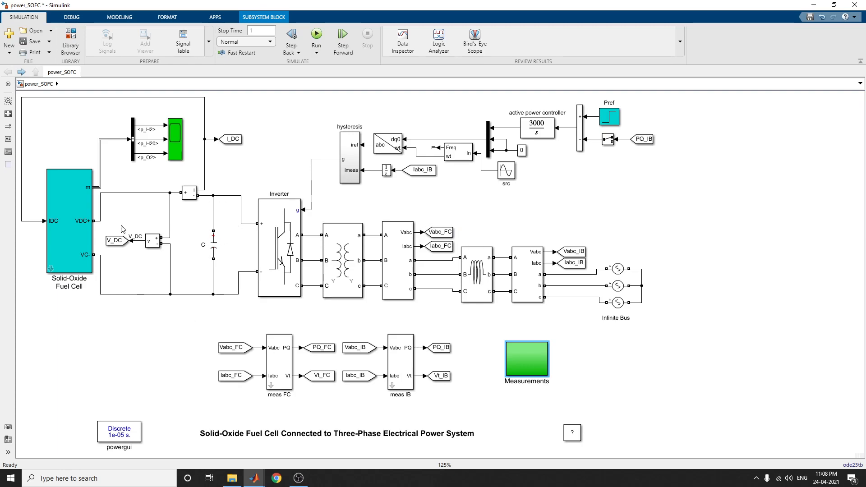
pyautogui.moveTo(166, 228)
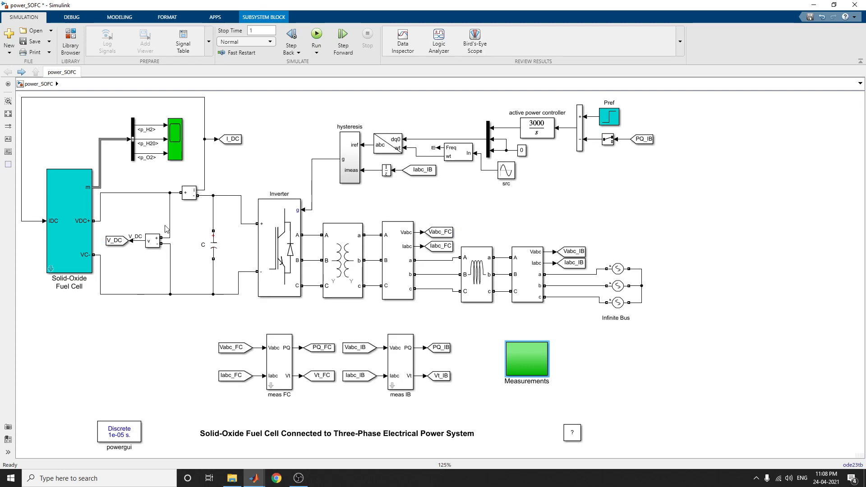
pyautogui.moveTo(191, 271)
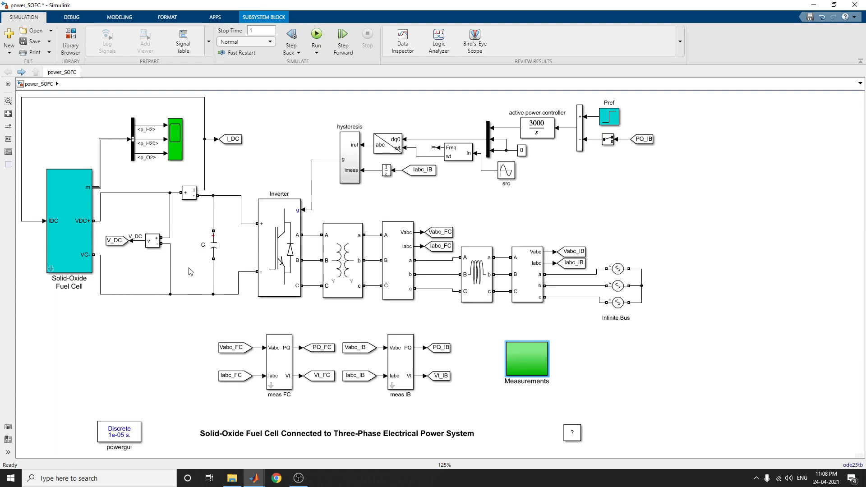
pyautogui.moveTo(218, 289)
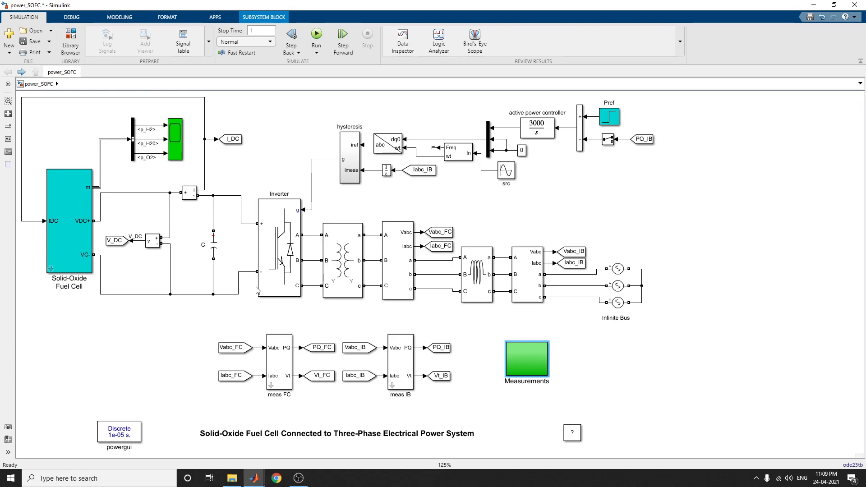
pyautogui.moveTo(244, 313)
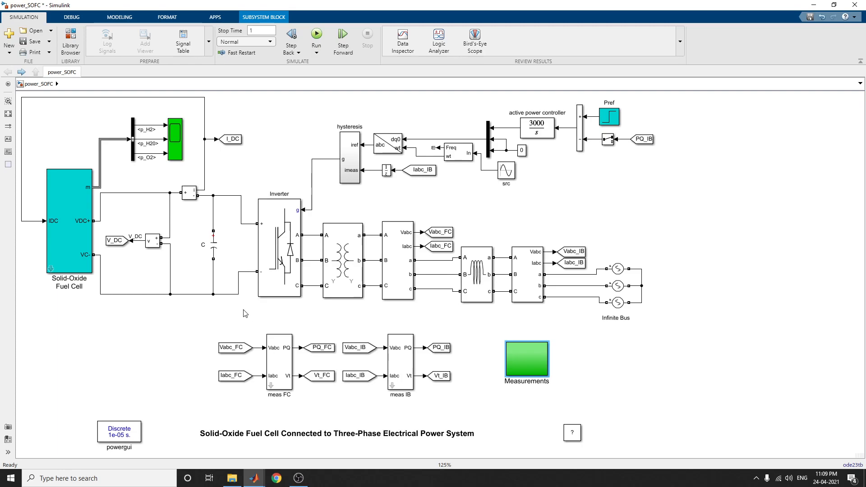
pyautogui.moveTo(223, 416)
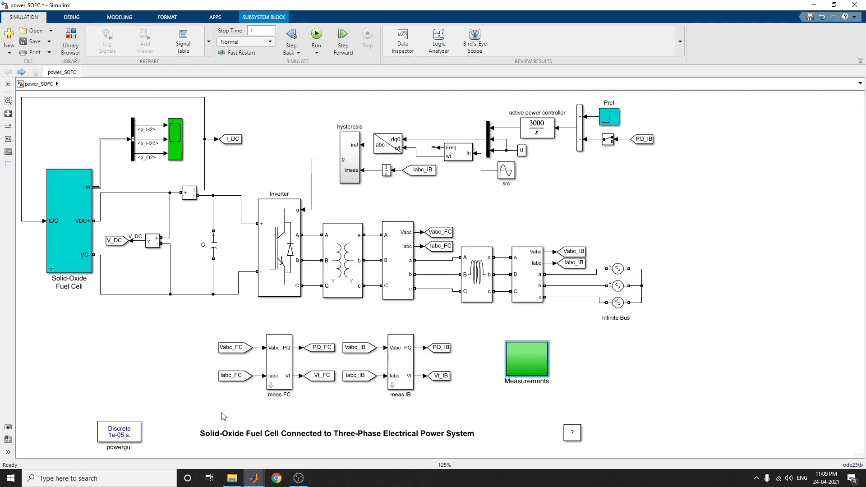
pyautogui.moveTo(234, 413)
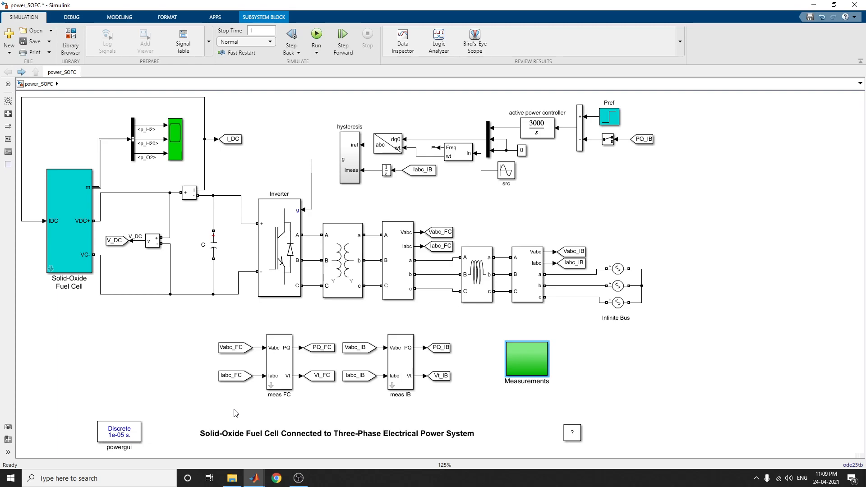
pyautogui.moveTo(241, 390)
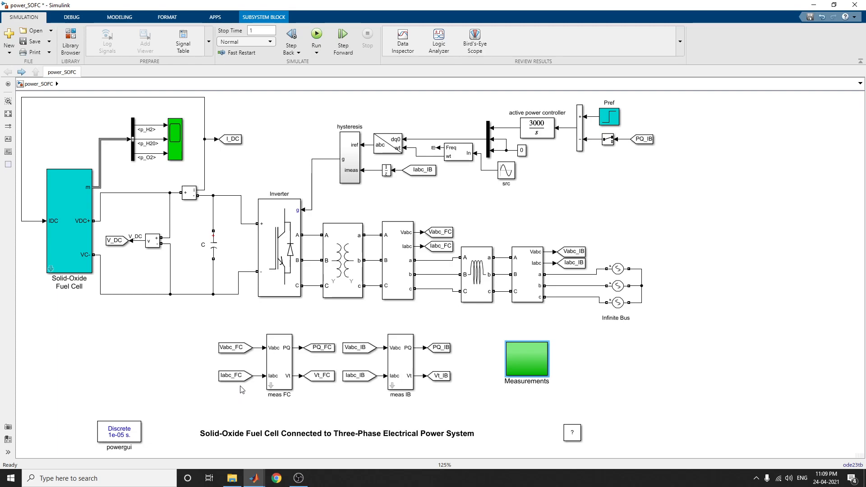
pyautogui.moveTo(263, 415)
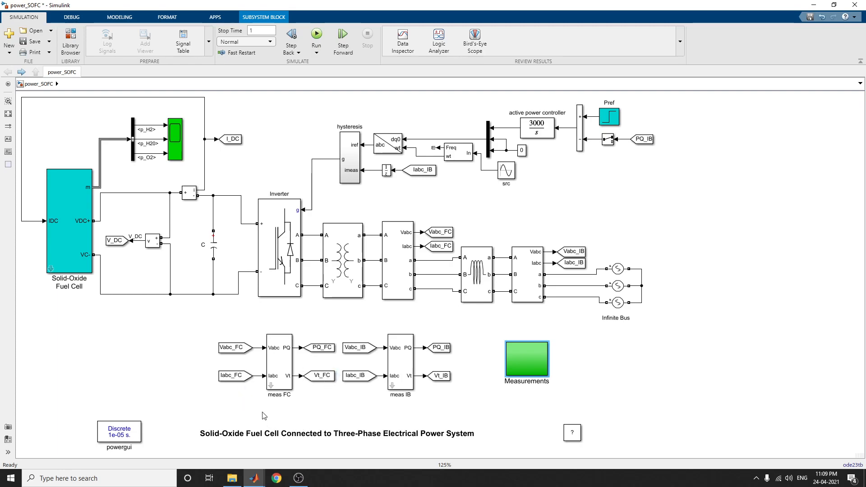
pyautogui.moveTo(265, 418)
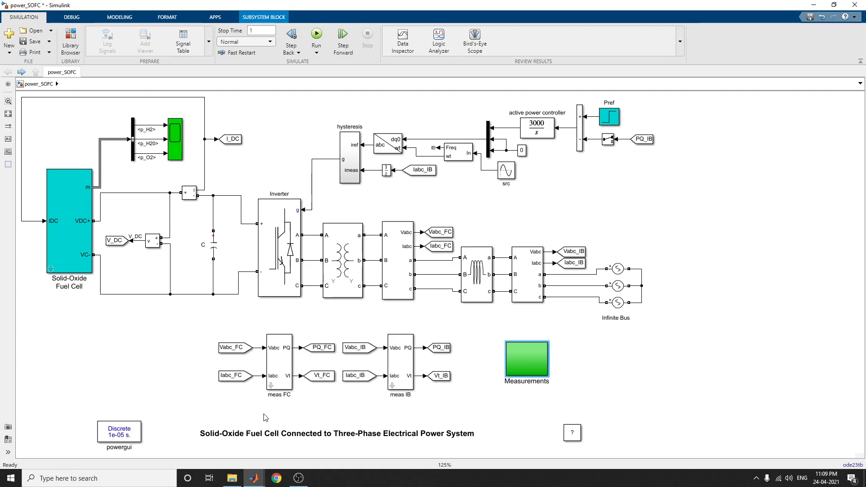
pyautogui.moveTo(227, 462)
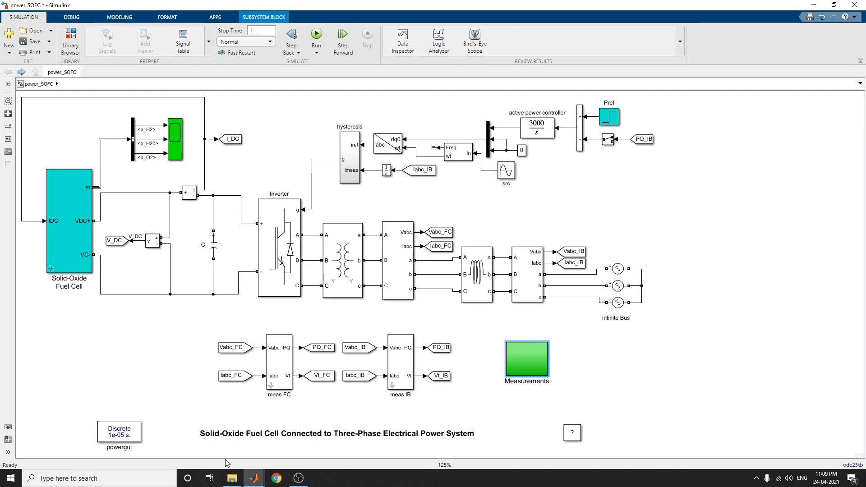
pyautogui.moveTo(285, 453)
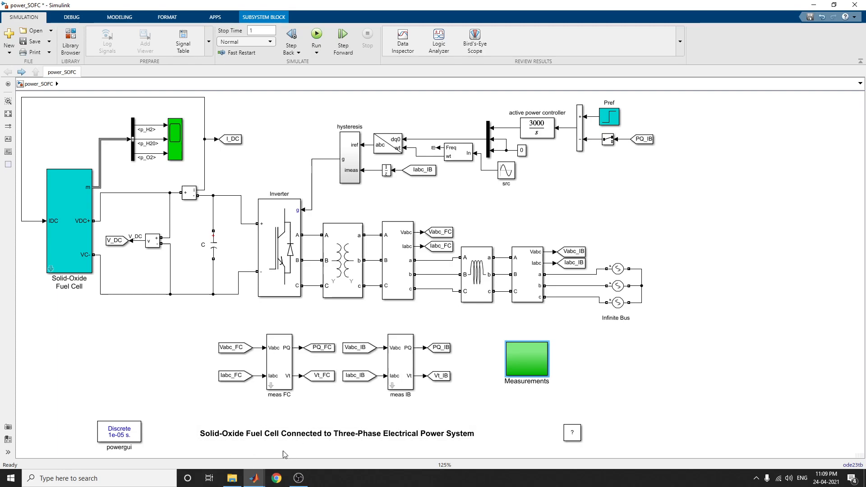
pyautogui.moveTo(334, 471)
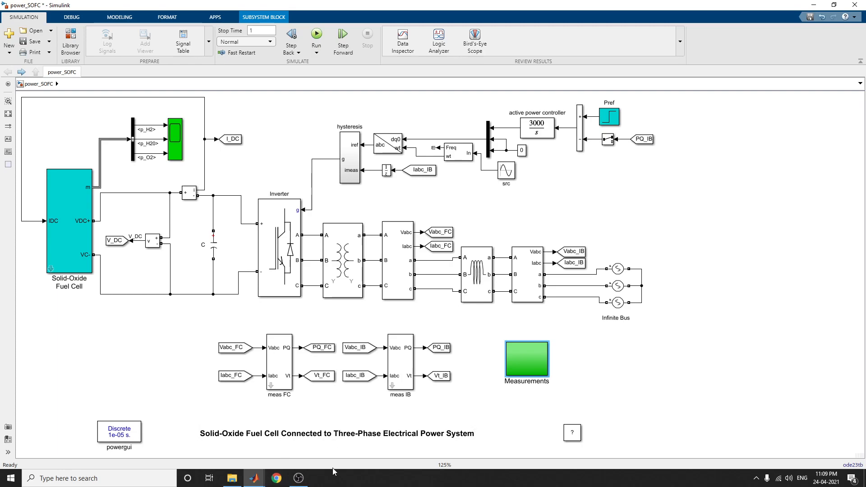
pyautogui.moveTo(323, 474)
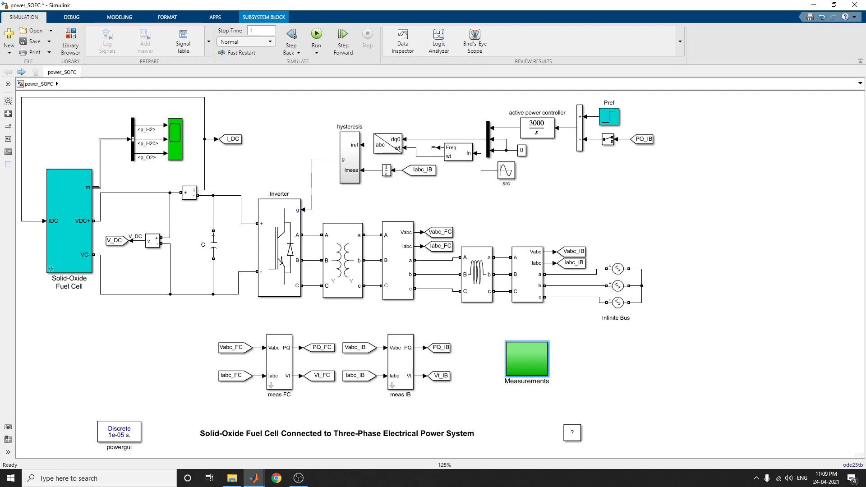
pyautogui.moveTo(725, 264)
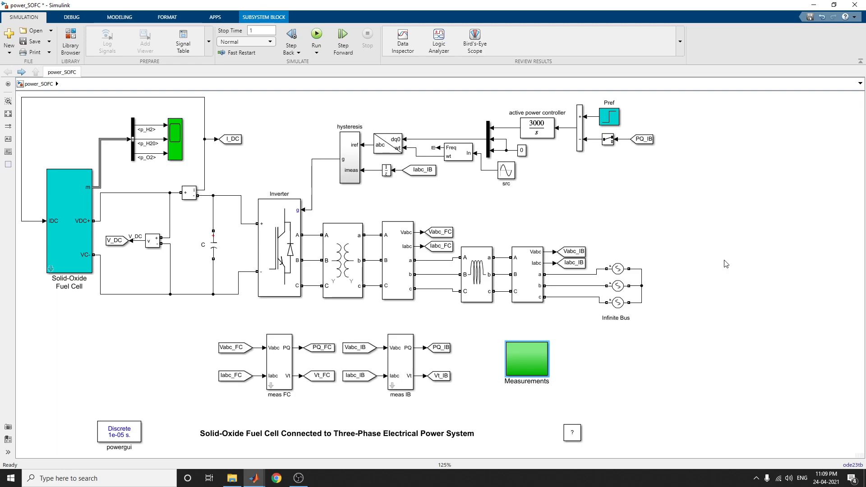
pyautogui.moveTo(299, 46)
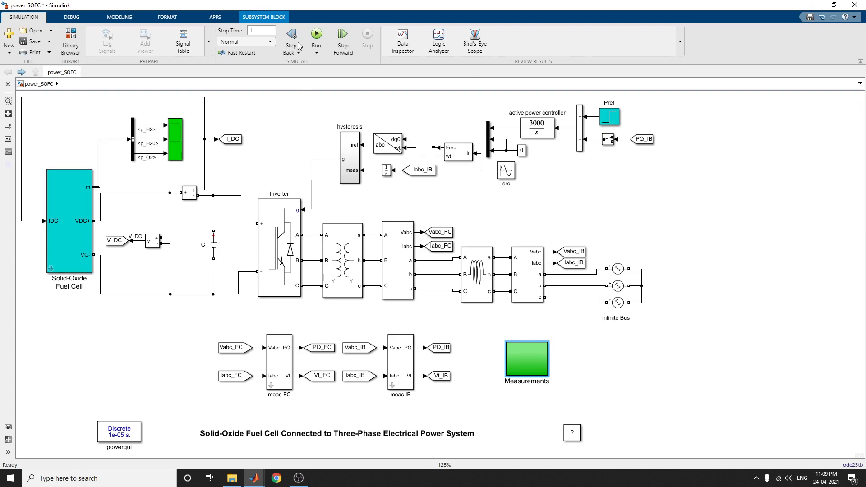
# - Run the power_SOFC model so it compiles and begins simulating
pyautogui.click(317, 35)
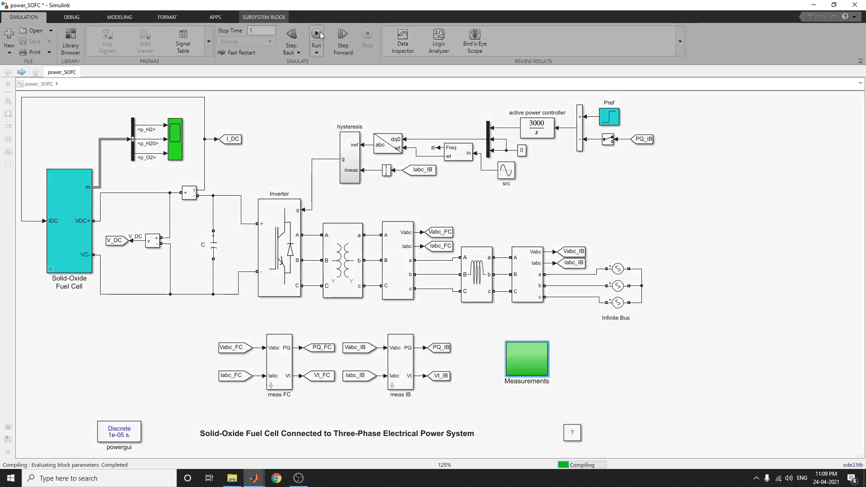
pyautogui.click(316, 36)
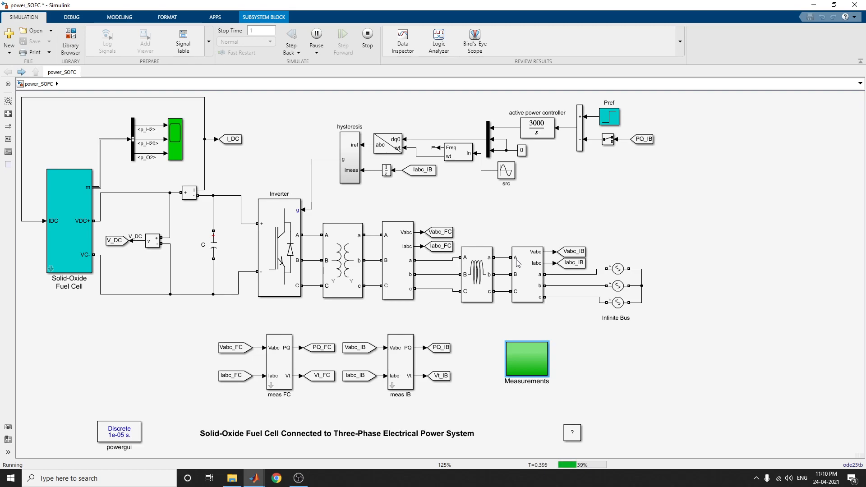
pyautogui.moveTo(569, 360)
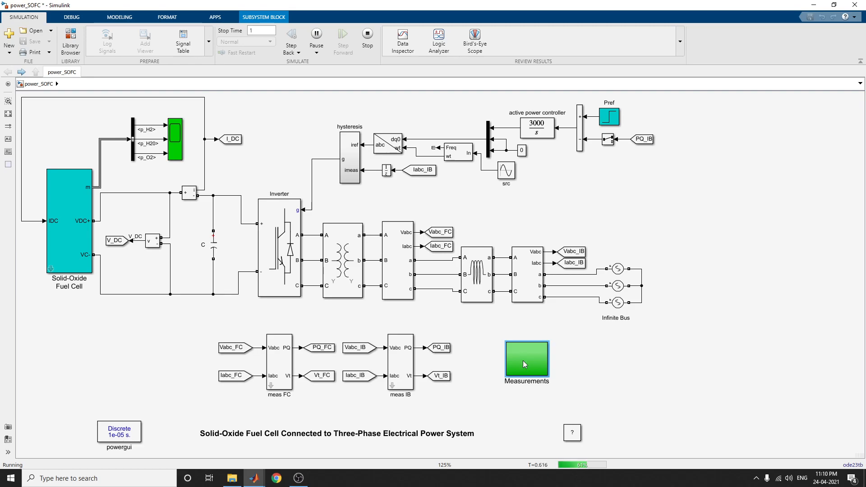
# - Open the Measurements subsystem block to reveal its four scope groups
pyautogui.doubleClick(527, 362)
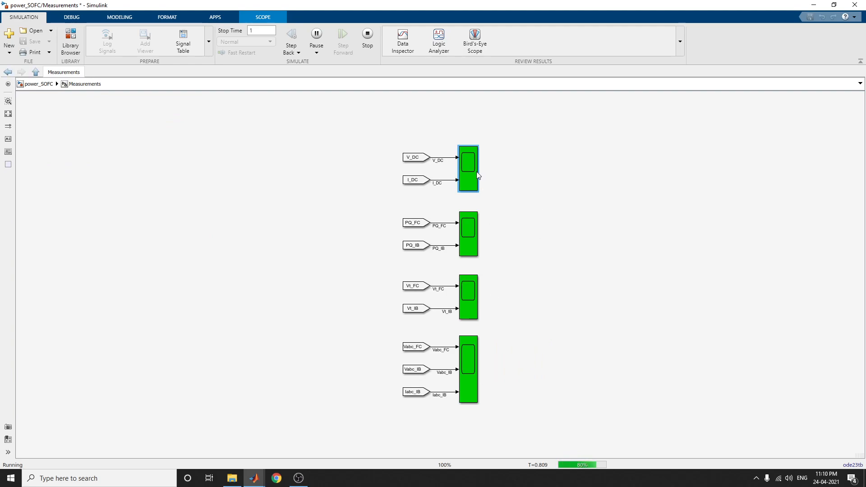
pyautogui.moveTo(471, 240)
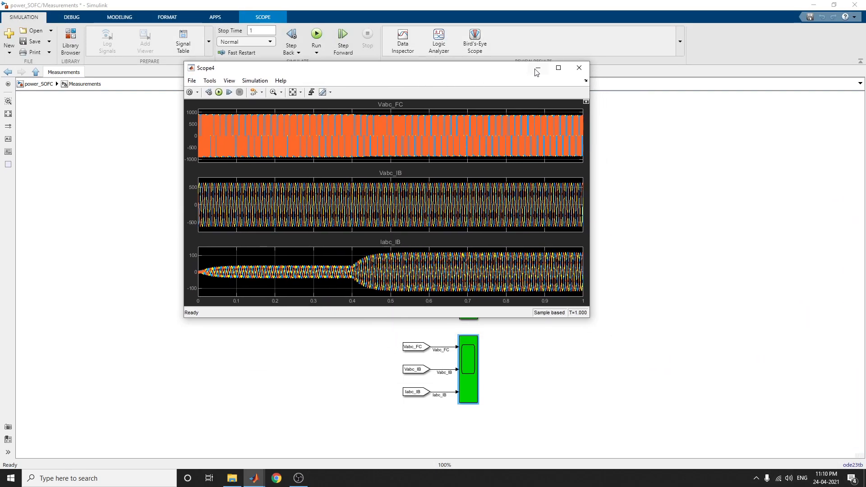
# - Maximize Scope4 and zoom out on the Vabc_FC, Vabc_IB and Iabc_IB plots
pyautogui.click(558, 68)
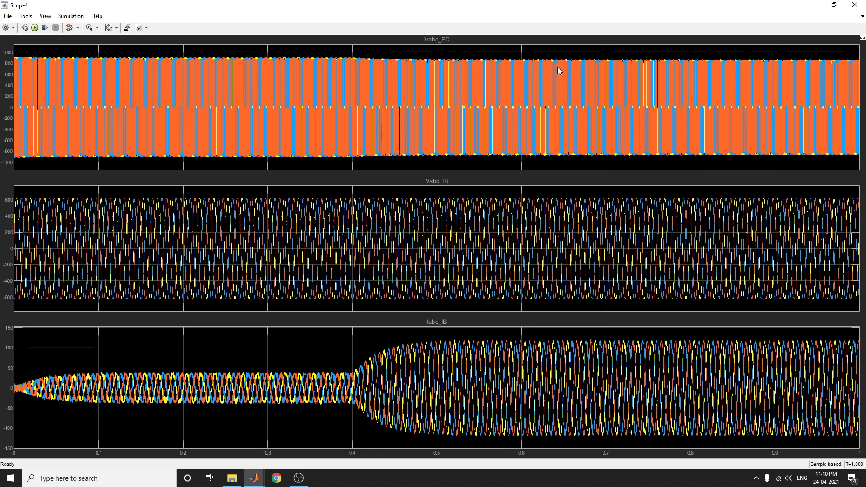
pyautogui.moveTo(457, 269)
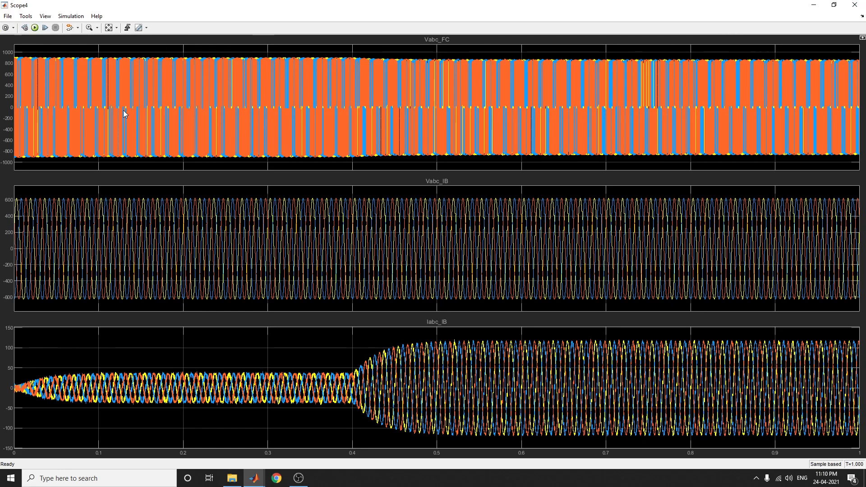
pyautogui.click(69, 27)
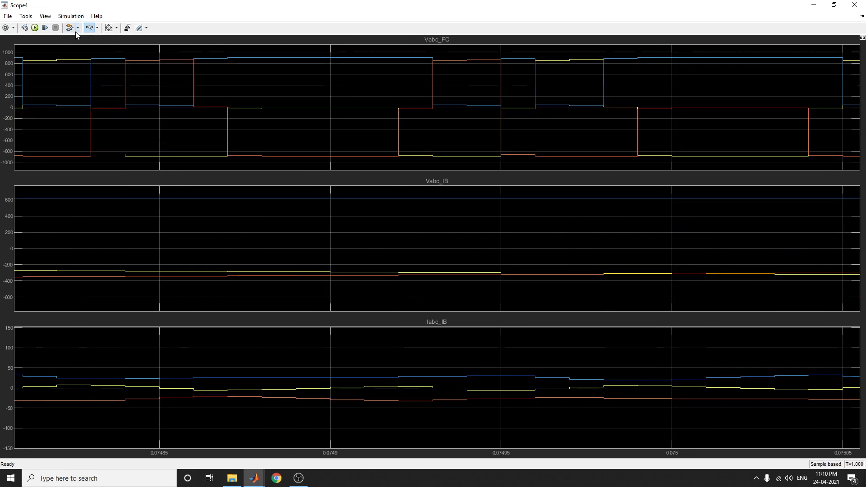
pyautogui.click(95, 27)
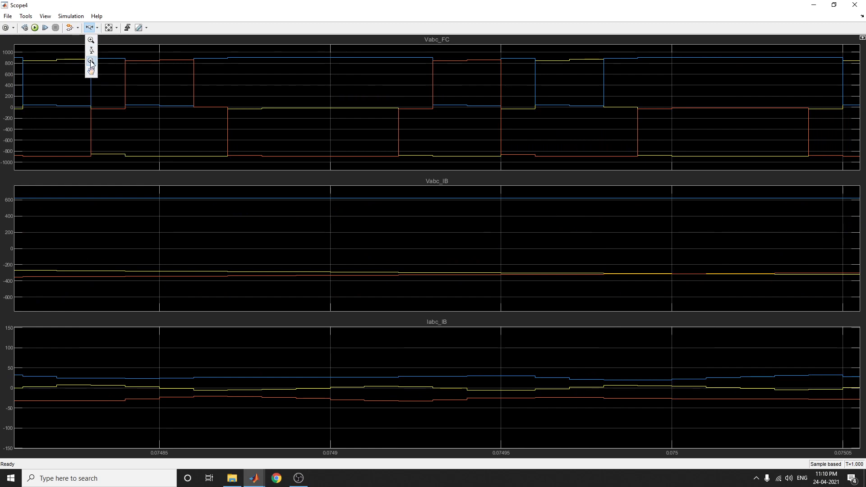
pyautogui.click(24, 17)
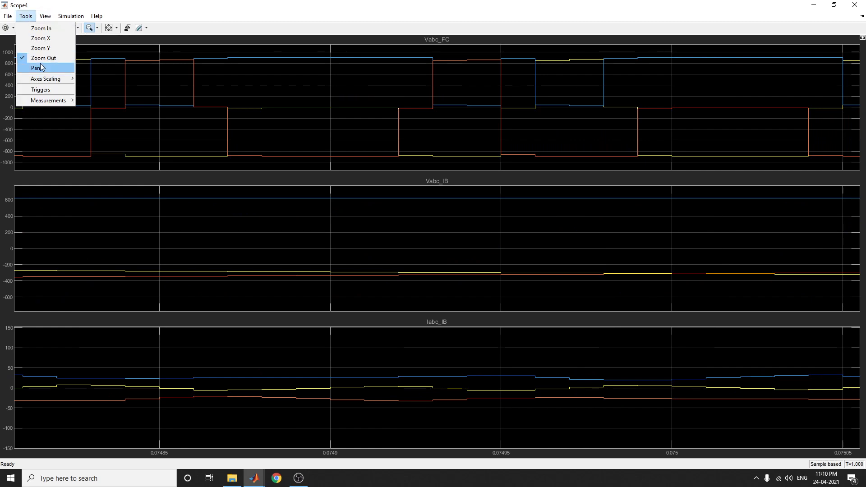
pyautogui.click(47, 16)
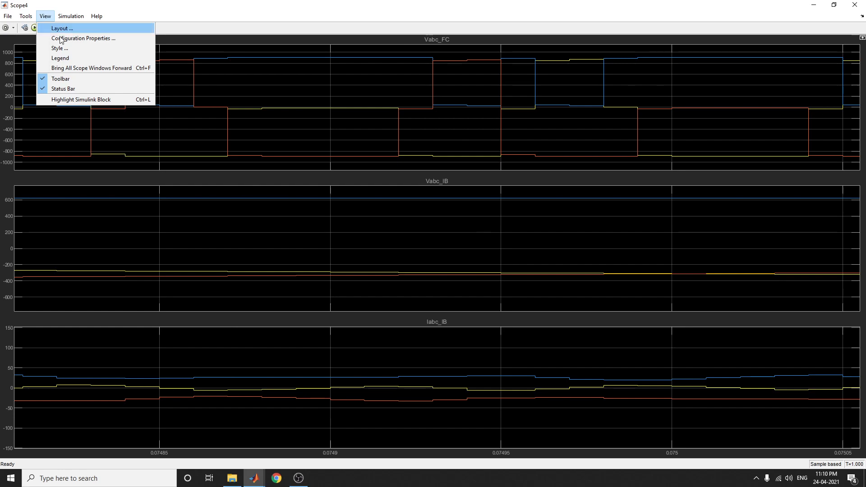
pyautogui.moveTo(81, 39)
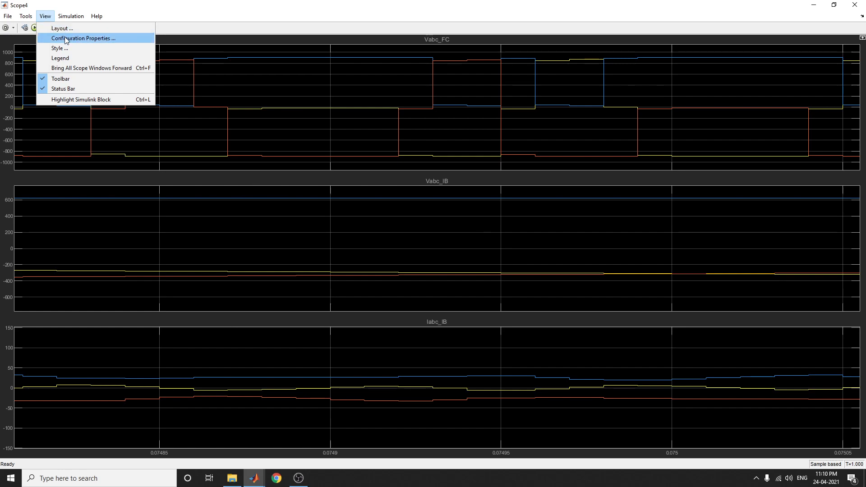
pyautogui.moveTo(60, 57)
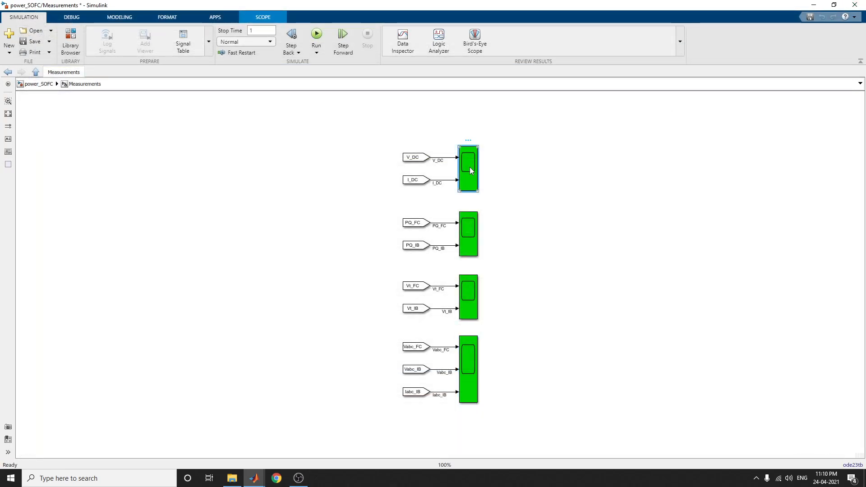
# - Open Scope1, dismiss the stepping options, and rerun to plot V_DC and I_DC
pyautogui.doubleClick(471, 170)
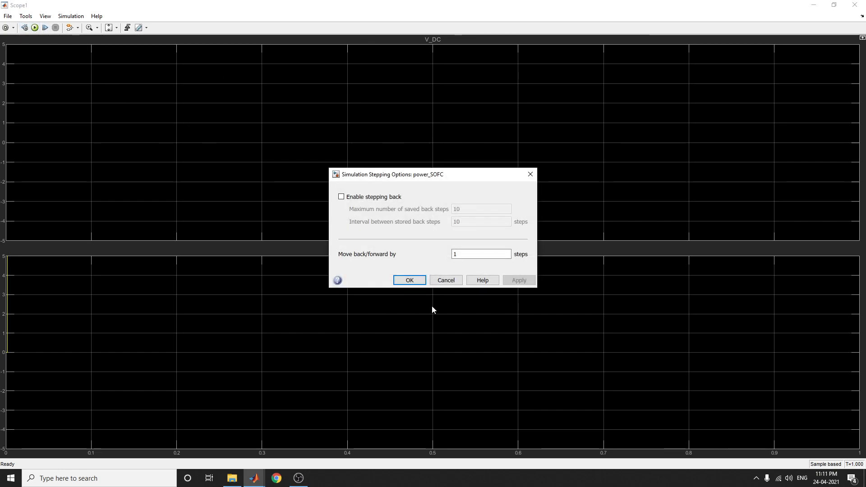
pyautogui.click(409, 280)
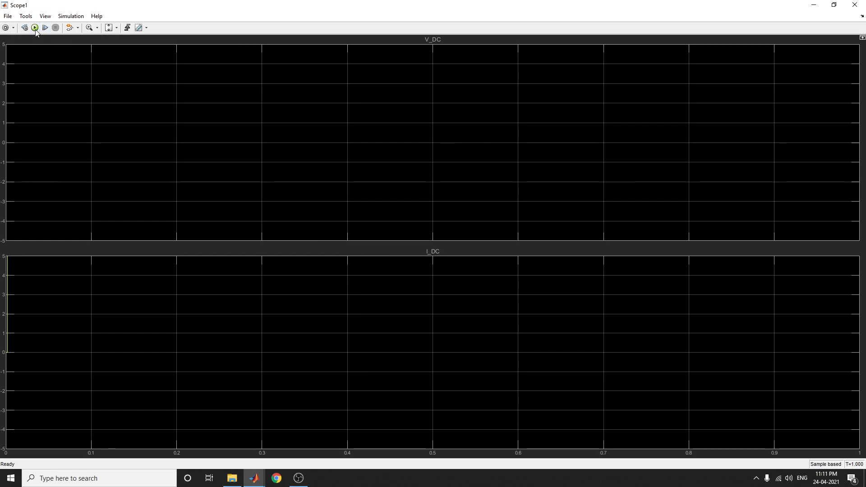
pyautogui.click(36, 28)
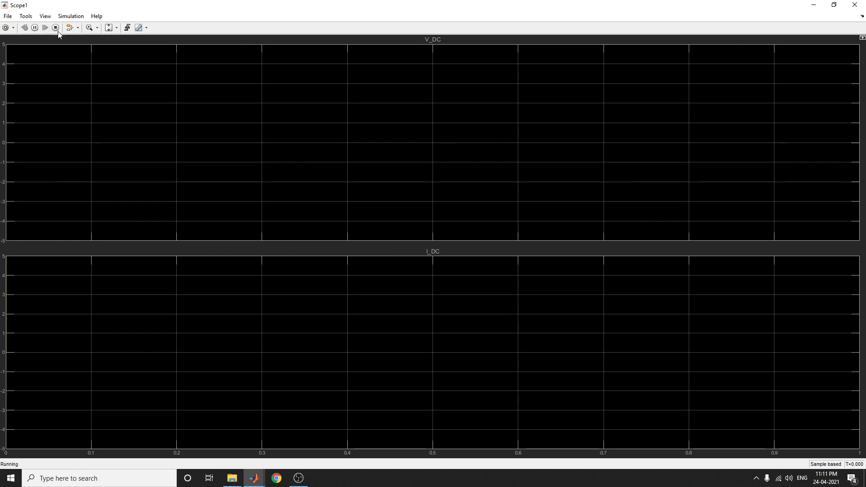
pyautogui.click(112, 27)
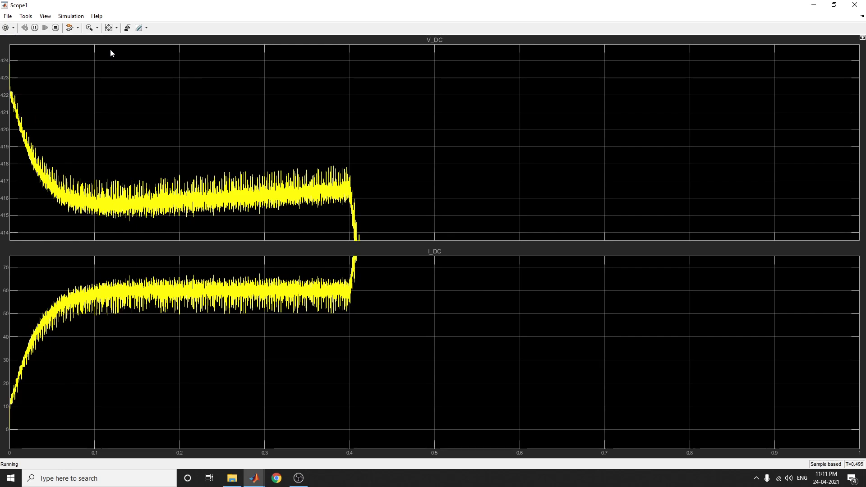
pyautogui.moveTo(74, 6)
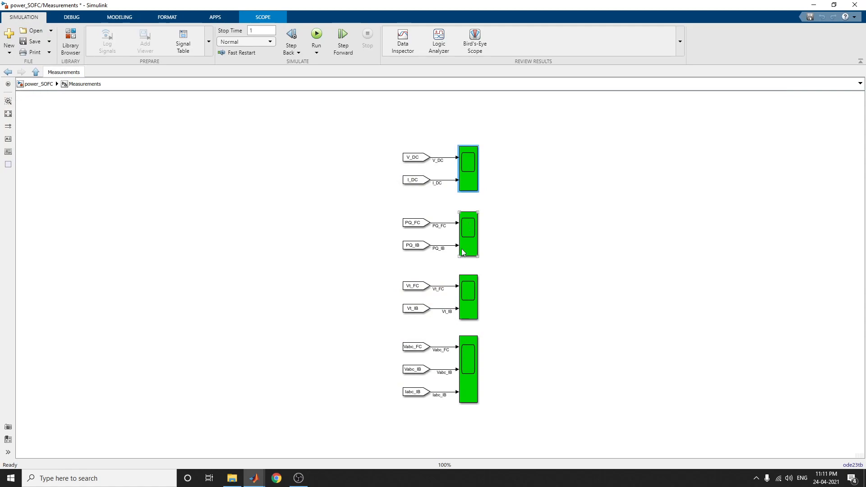
# - View and close the Vt_FC/Vt_IB and PQ_FC/PQ_IB scopes, then go up to the top-level model
pyautogui.doubleClick(467, 296)
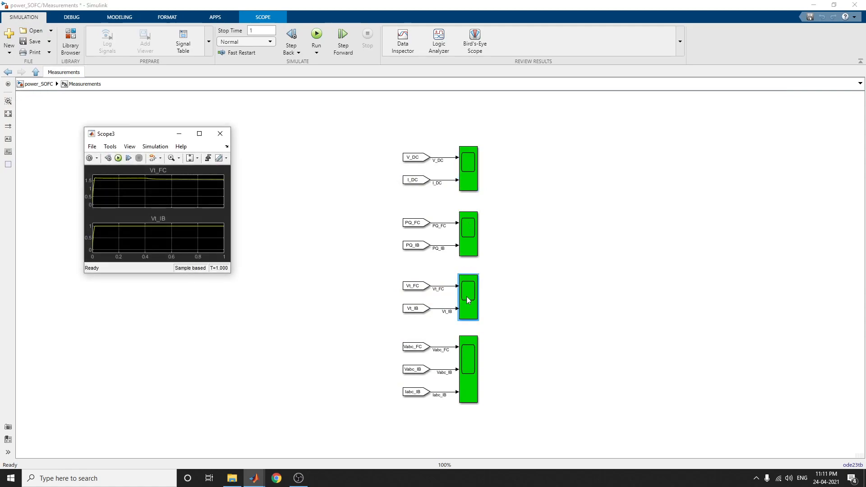
pyautogui.click(199, 133)
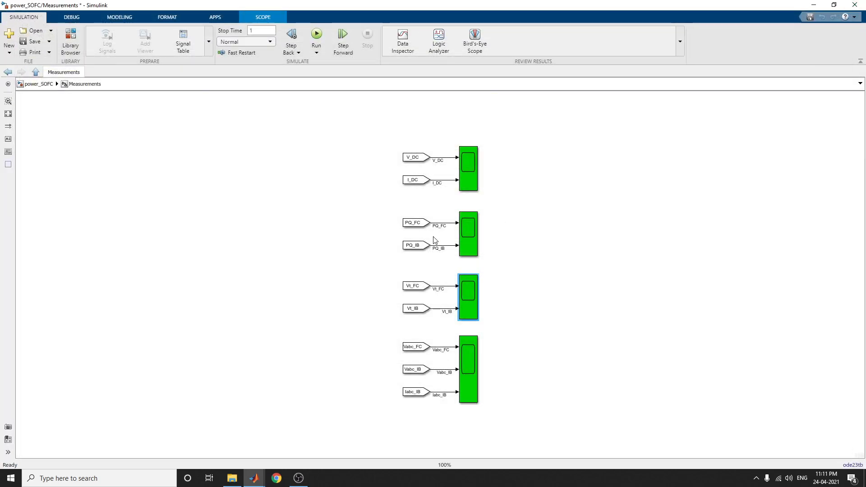
pyautogui.doubleClick(467, 234)
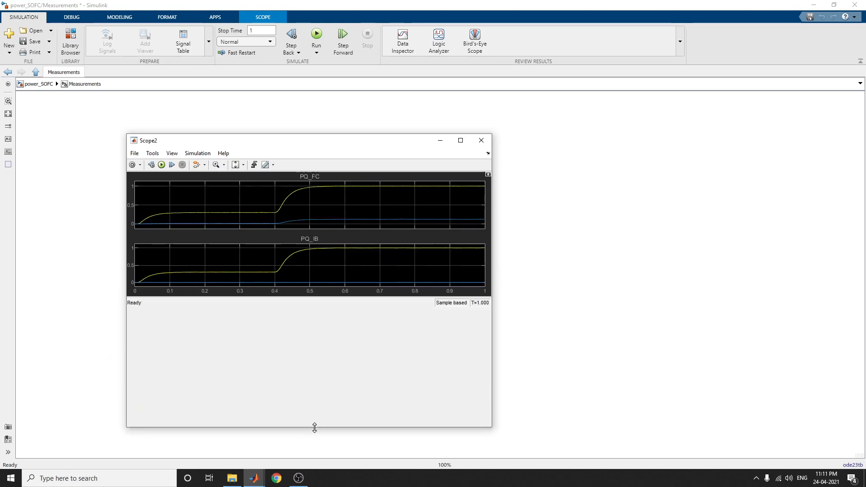
pyautogui.click(481, 140)
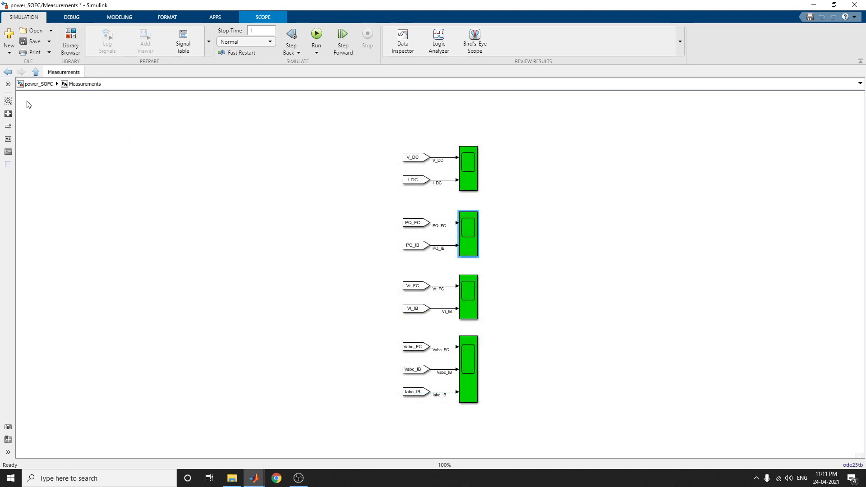
pyautogui.click(41, 72)
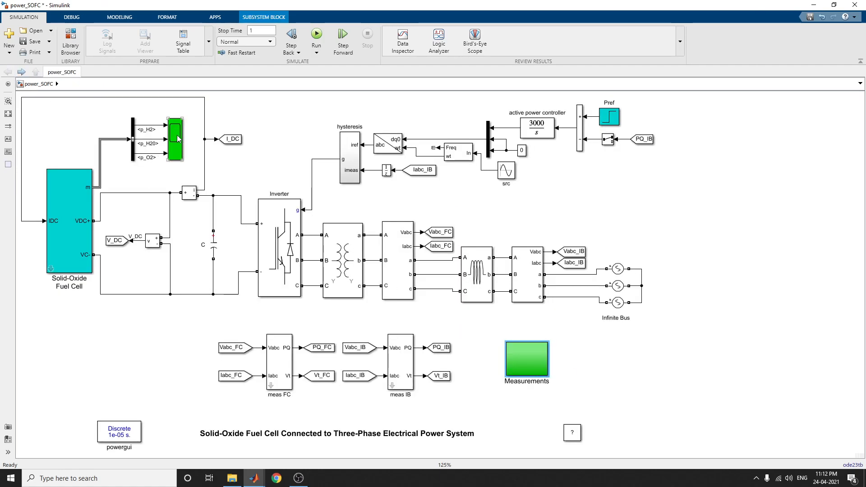
# - Open Scope5 full screen to examine p_H2, p_H2O and p_O2 pressure plots
pyautogui.doubleClick(178, 139)
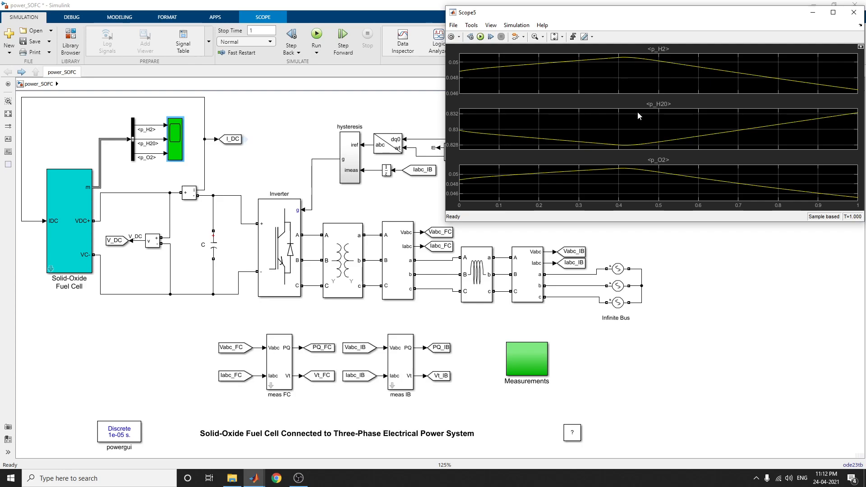
pyautogui.click(831, 12)
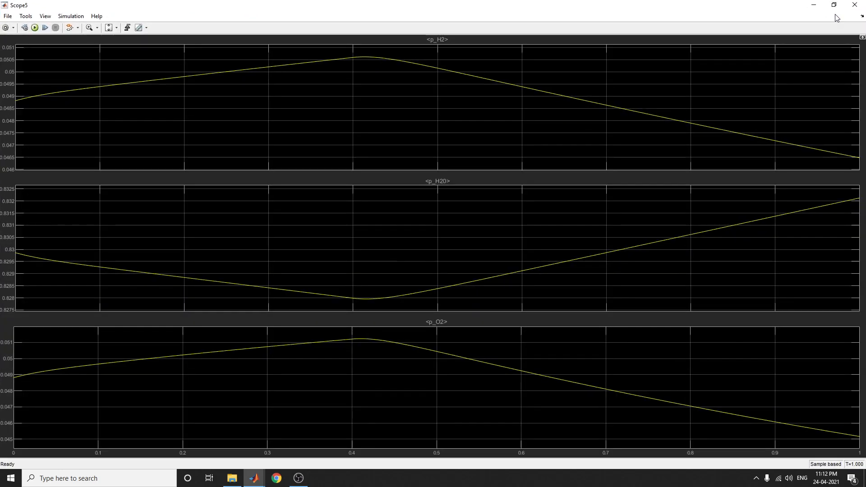
pyautogui.moveTo(703, 202)
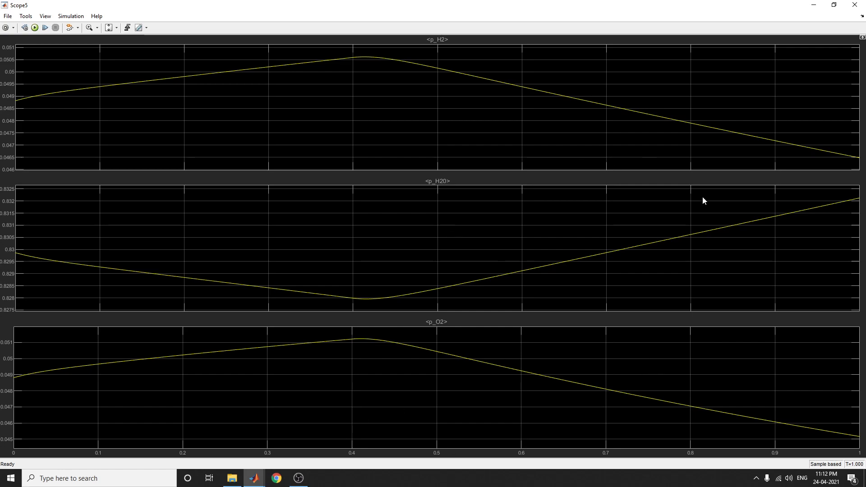
pyautogui.moveTo(351, 300)
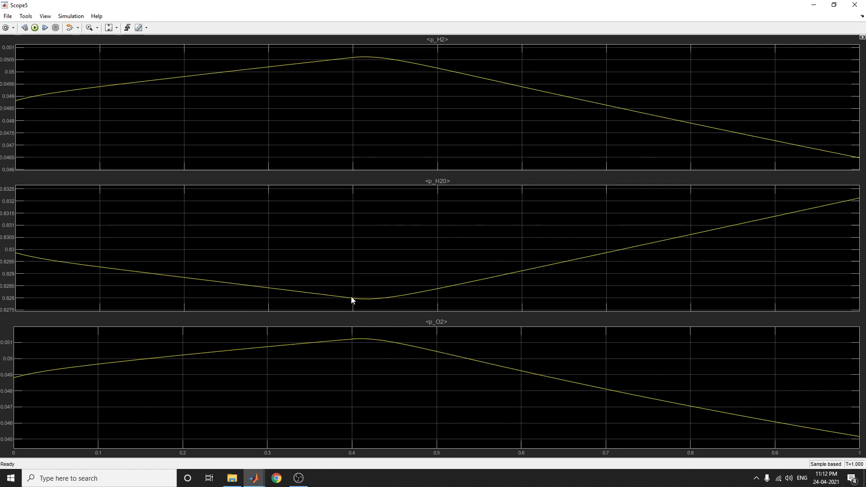
pyautogui.moveTo(32, 130)
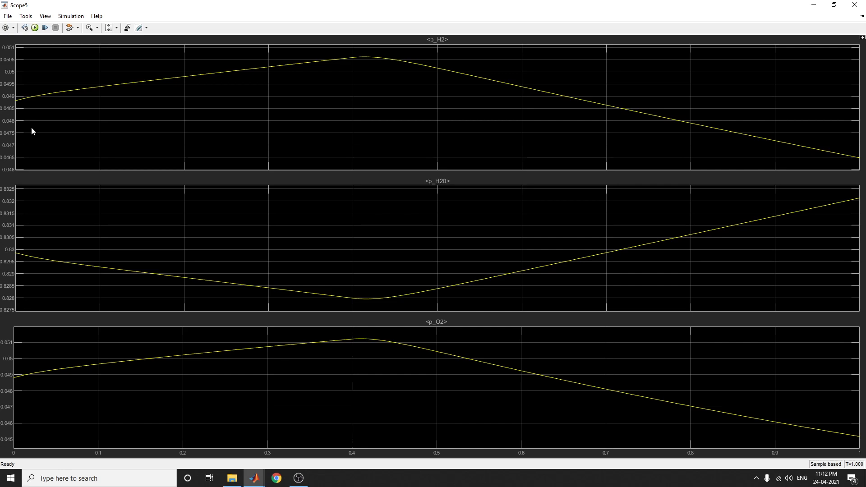
pyautogui.moveTo(369, 245)
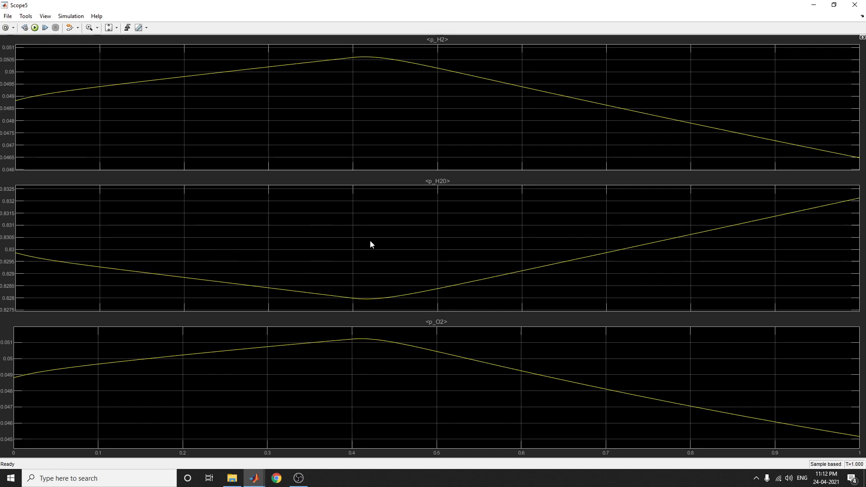
pyautogui.moveTo(483, 228)
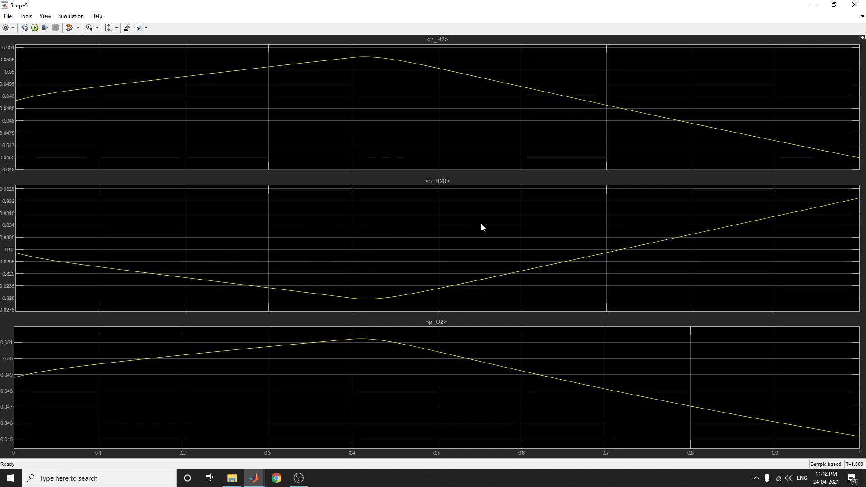
pyautogui.moveTo(855, 6)
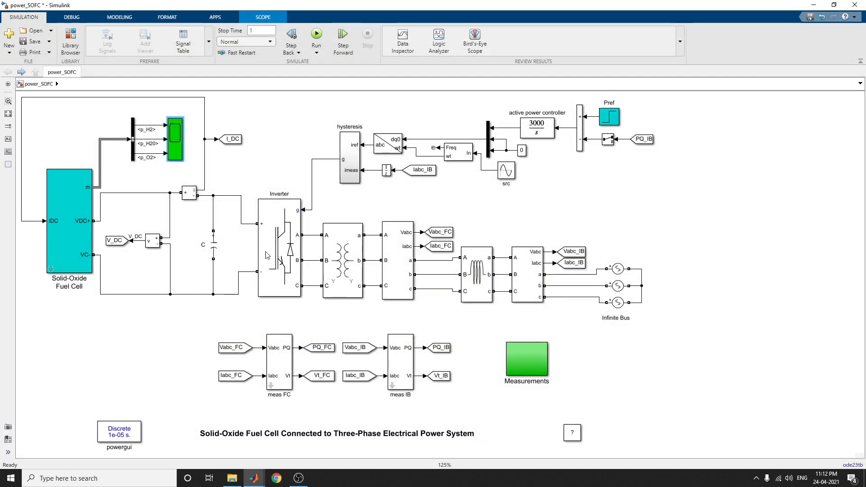
pyautogui.click(342, 264)
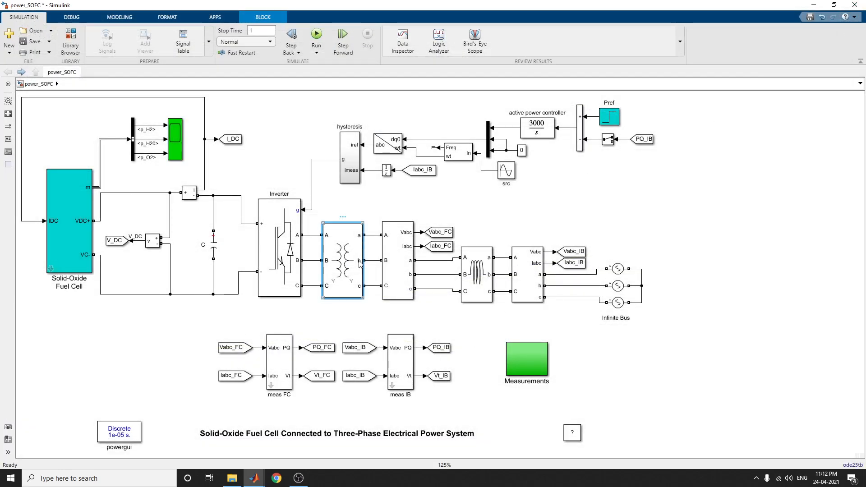